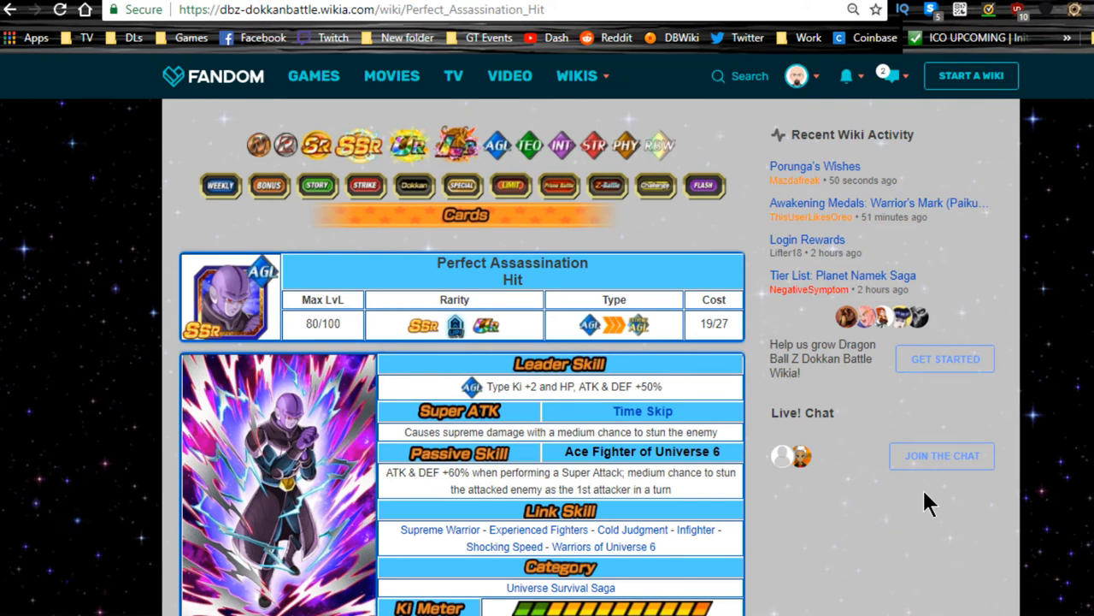
- Scroll through the link map showing Hit connected to two partner cards sharing 2 links each
scroll(down, 3)
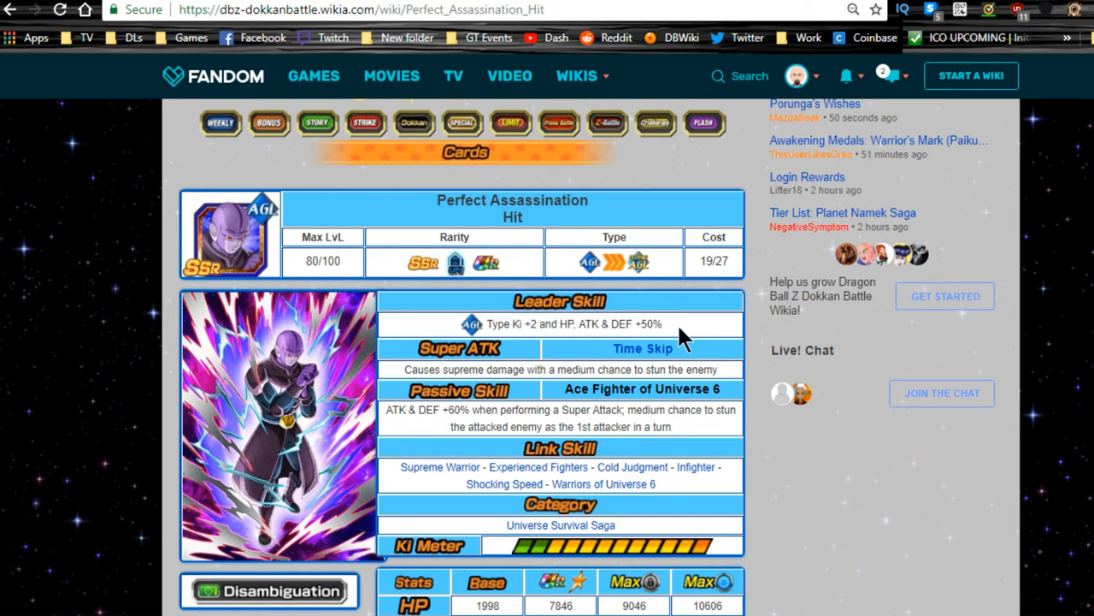
mouse_move(575, 412)
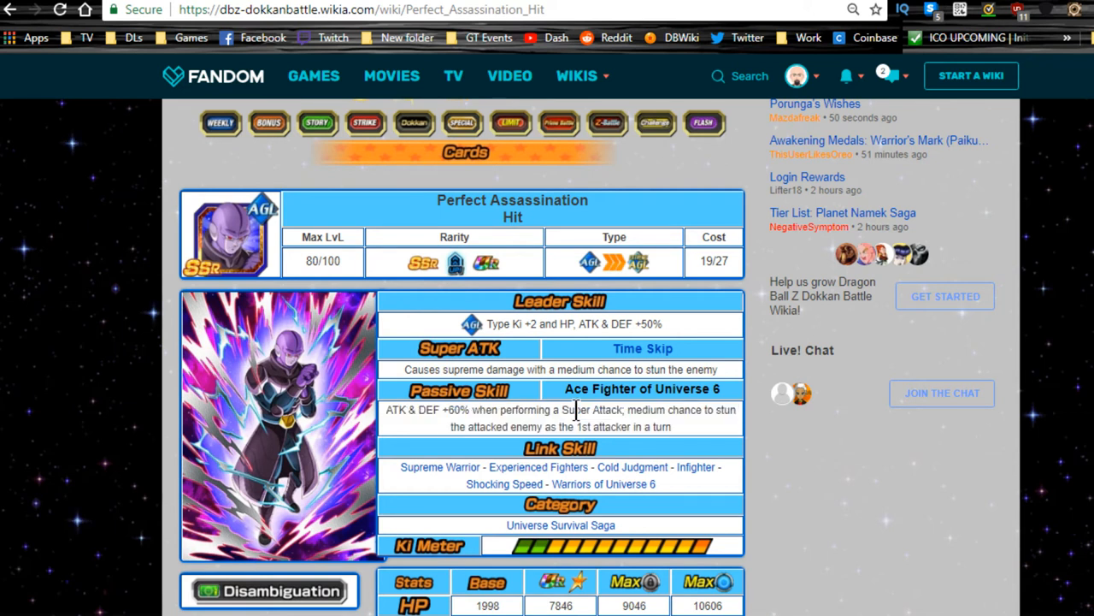
scroll(down, 3)
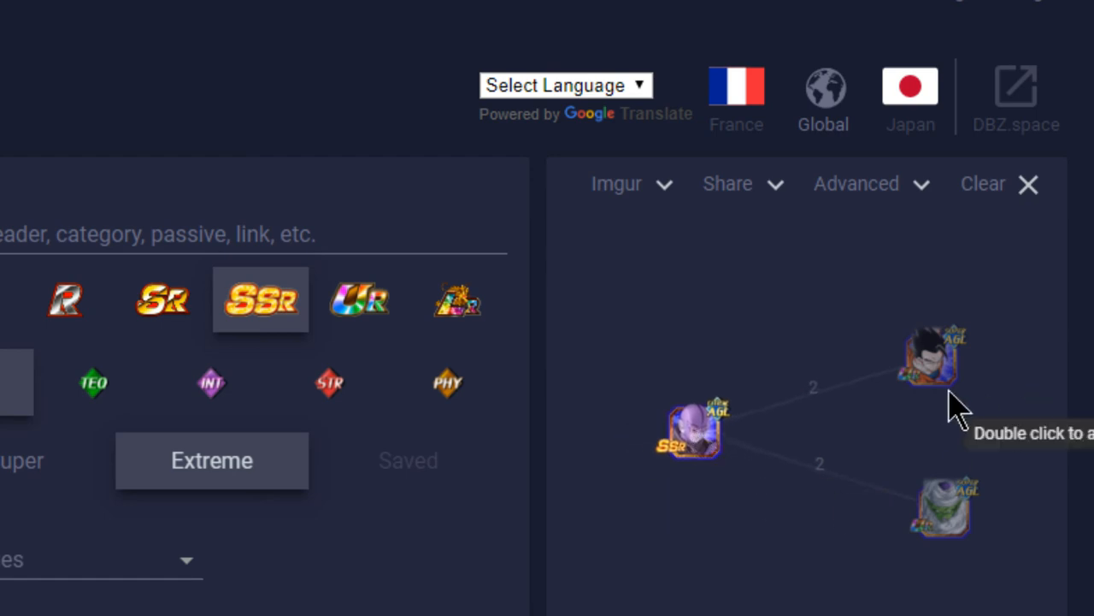
mouse_move(684, 436)
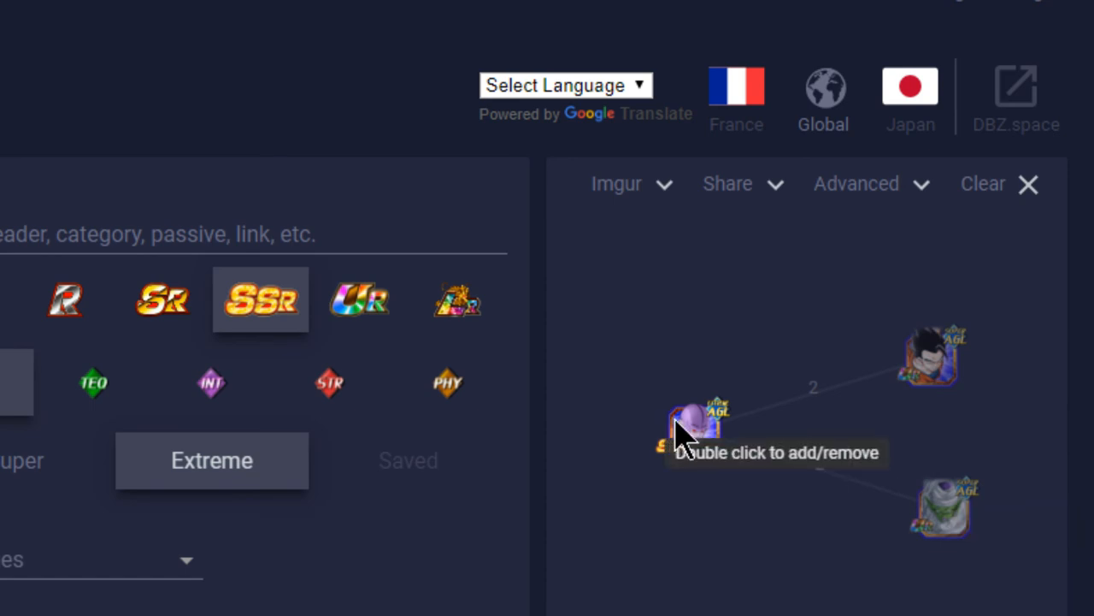
- Reveal the Advanced filters for the link map: Show all, Minimum Links, rarity and type
click(857, 183)
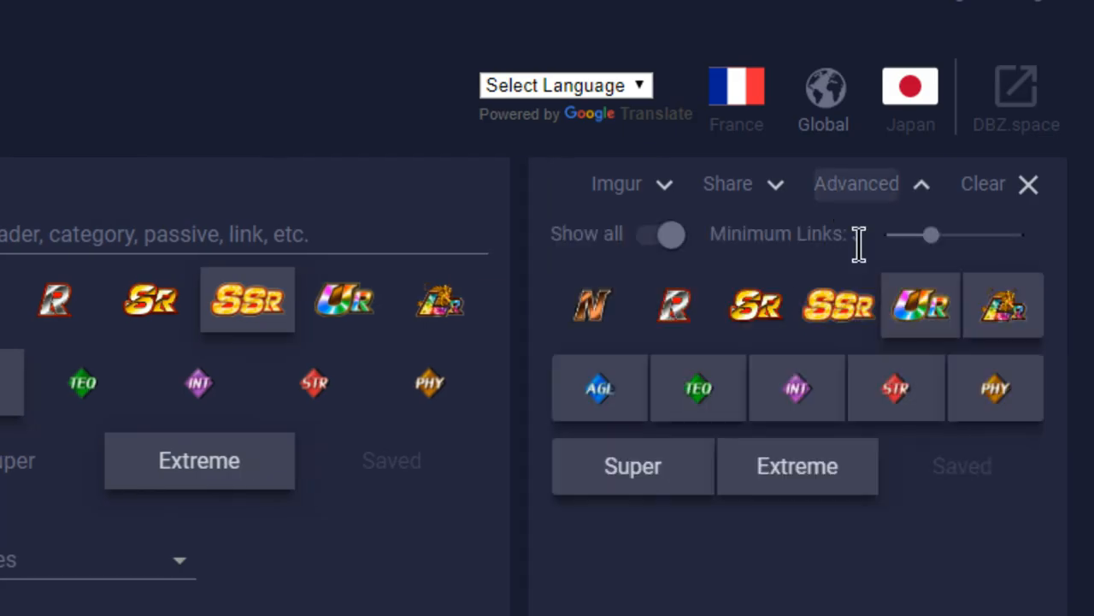